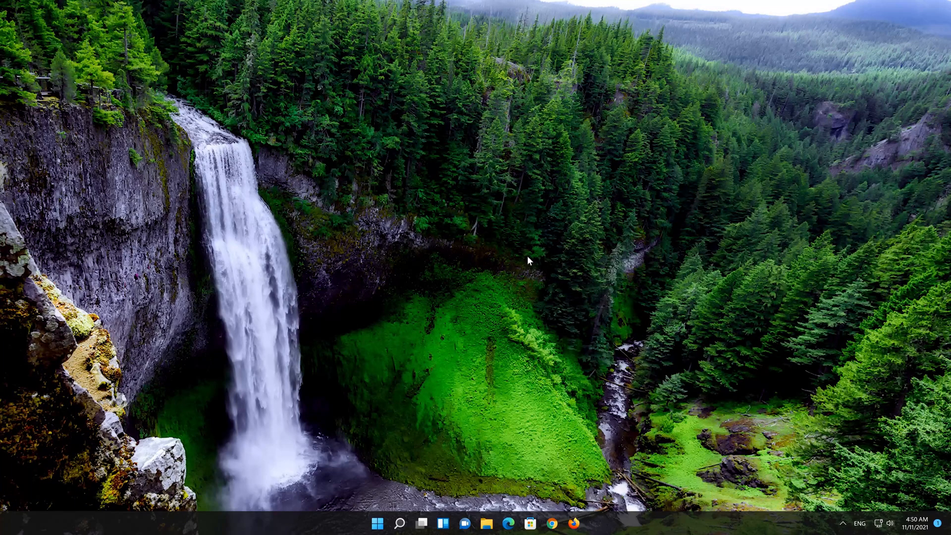
Step: Search 'services' from the Start menu and launch the Services console
click(378, 523)
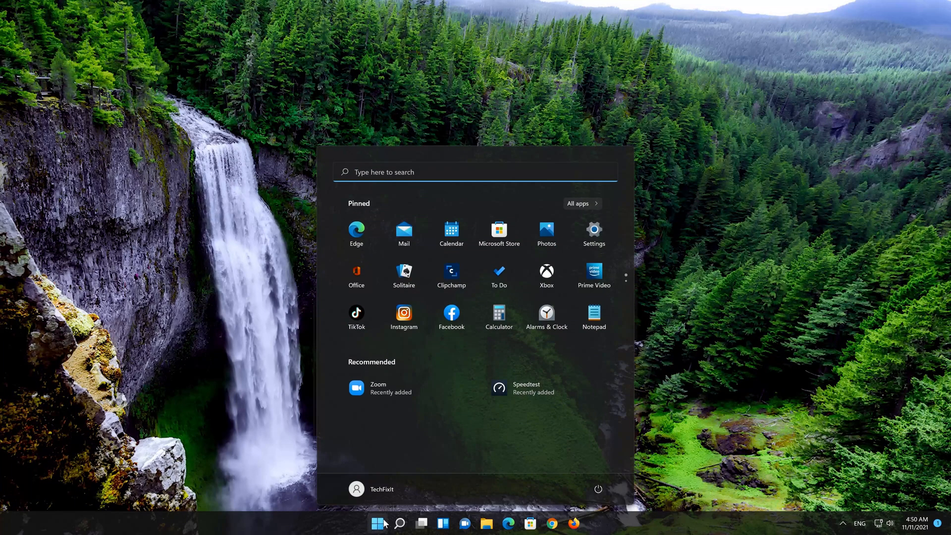
text(s)
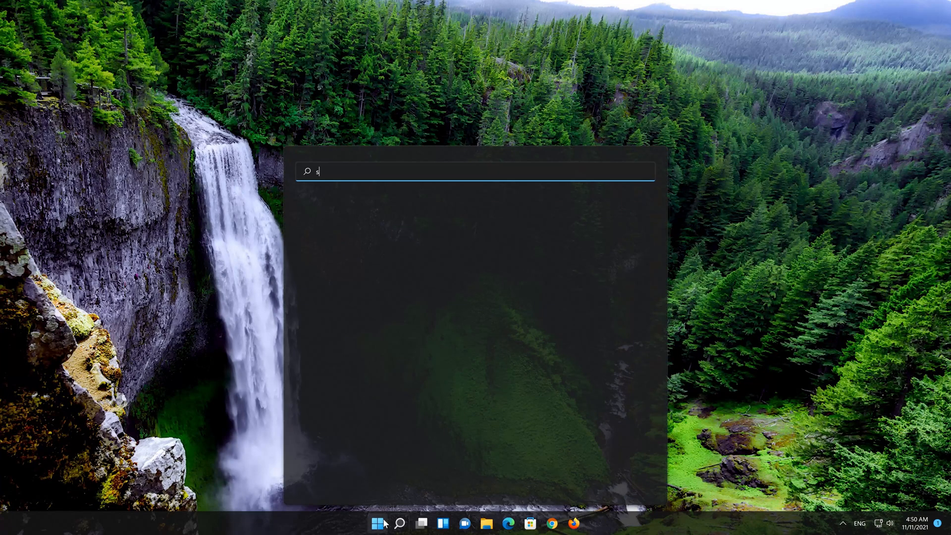
text(ervices)
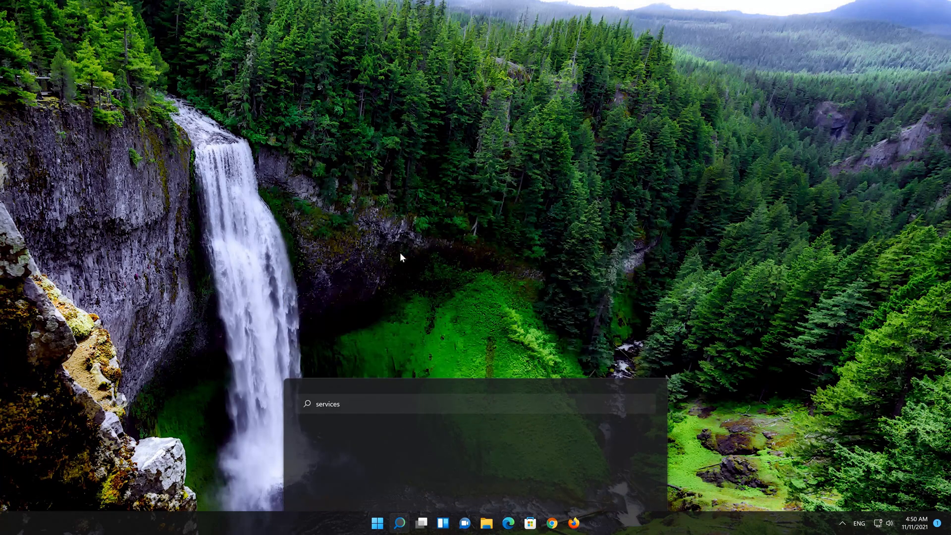
key(Enter)
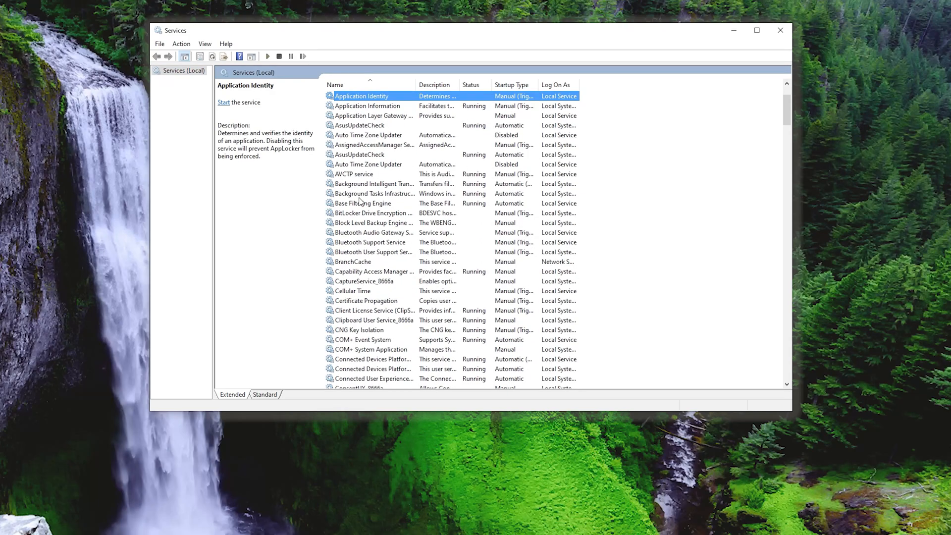
Step: Scroll the services list down to NVIDIA NetworkService Container and select it
scroll(down, 3)
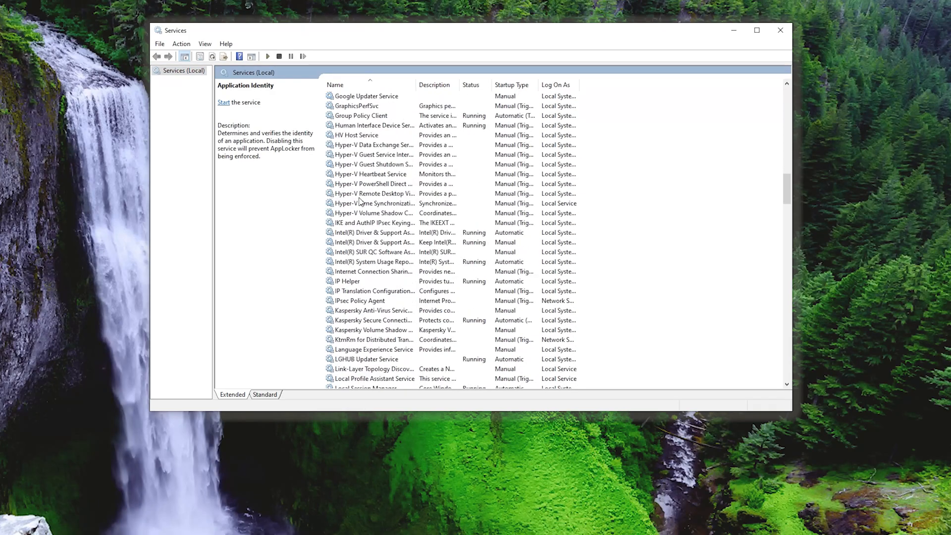
scroll(down, 3)
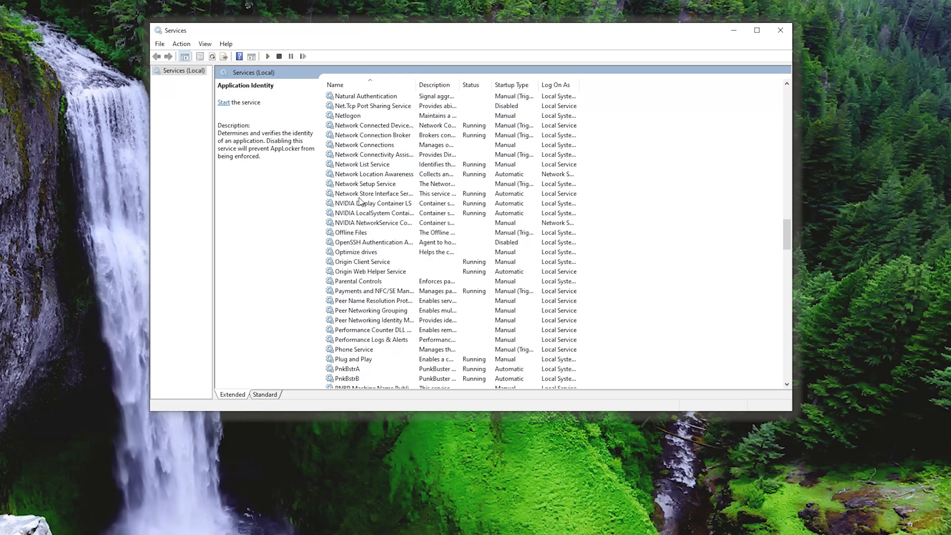
scroll(down, 3)
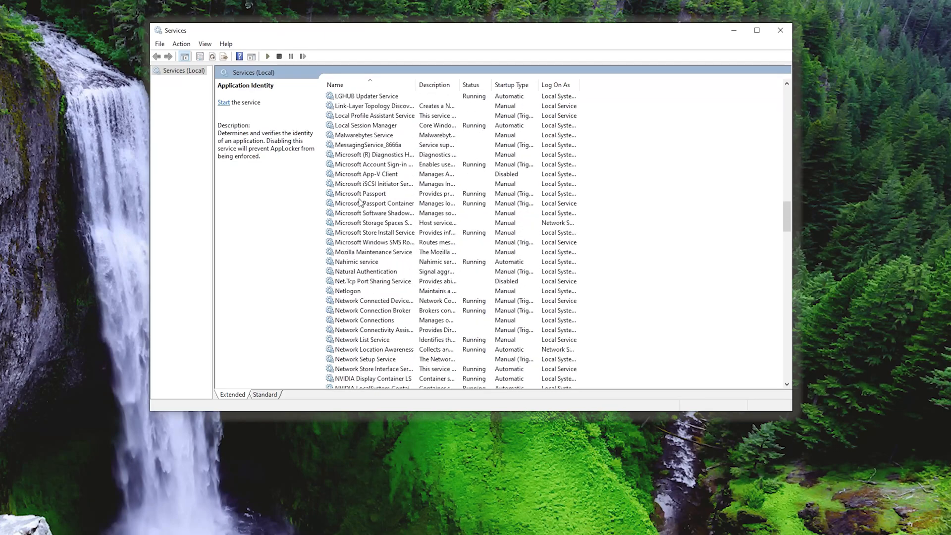
scroll(down, 3)
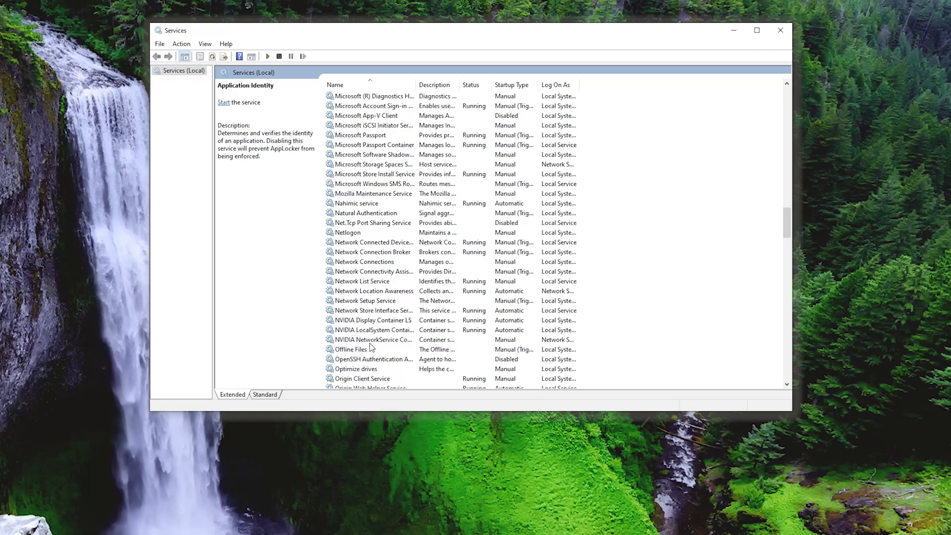
click(373, 340)
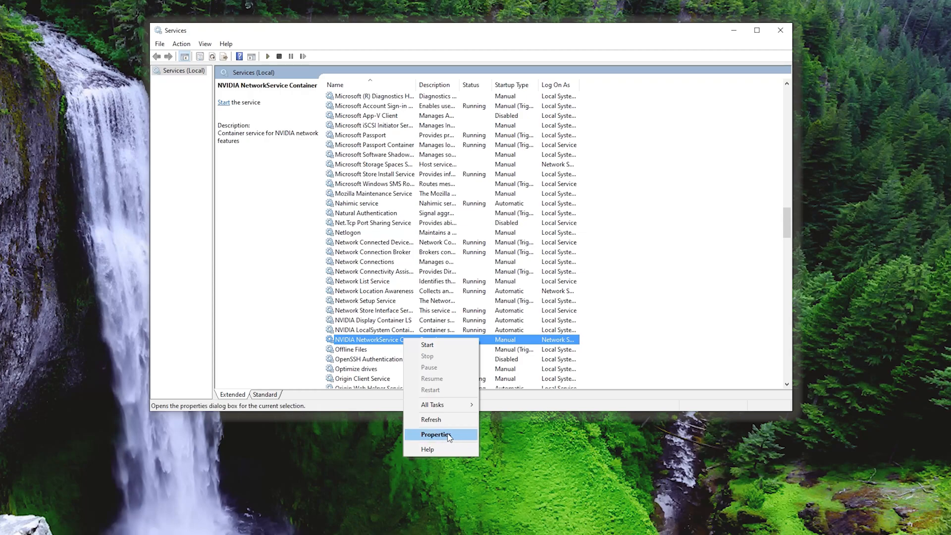
Step: Set NVIDIA NetworkService Container to log on as Local System with desktop interaction, then save
click(441, 434)
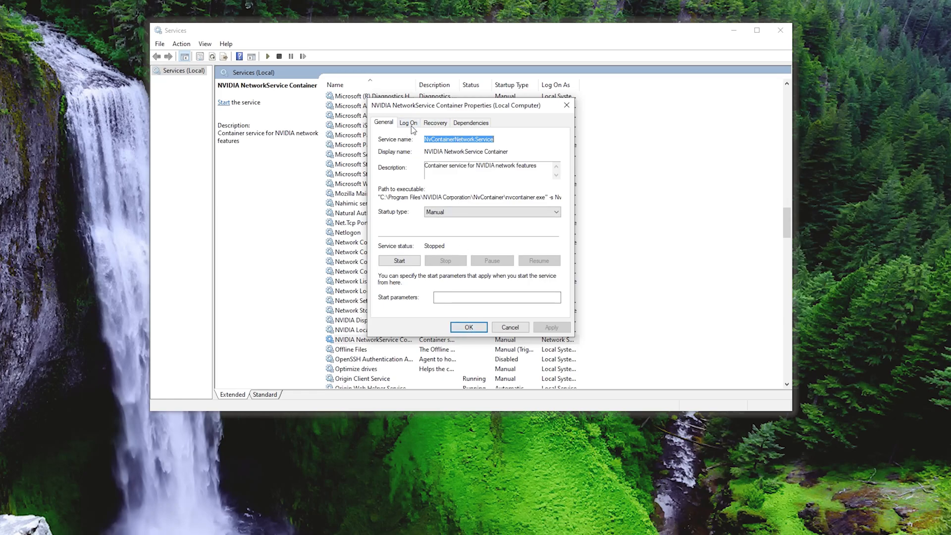
mouse_move(412, 125)
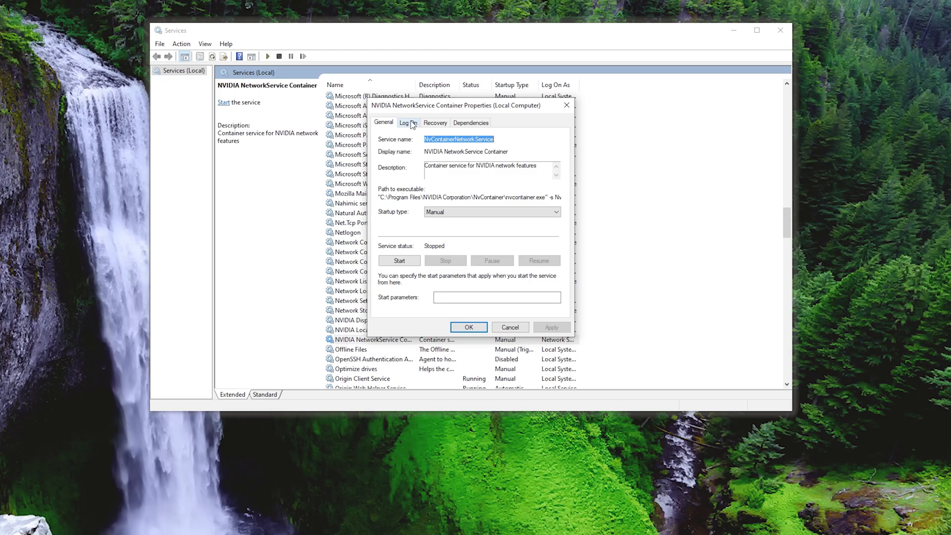
click(408, 123)
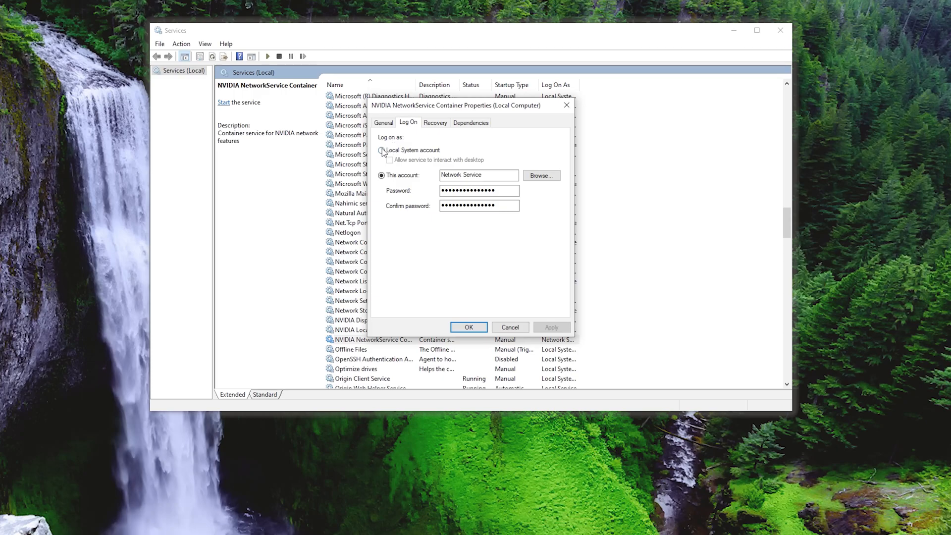
click(382, 150)
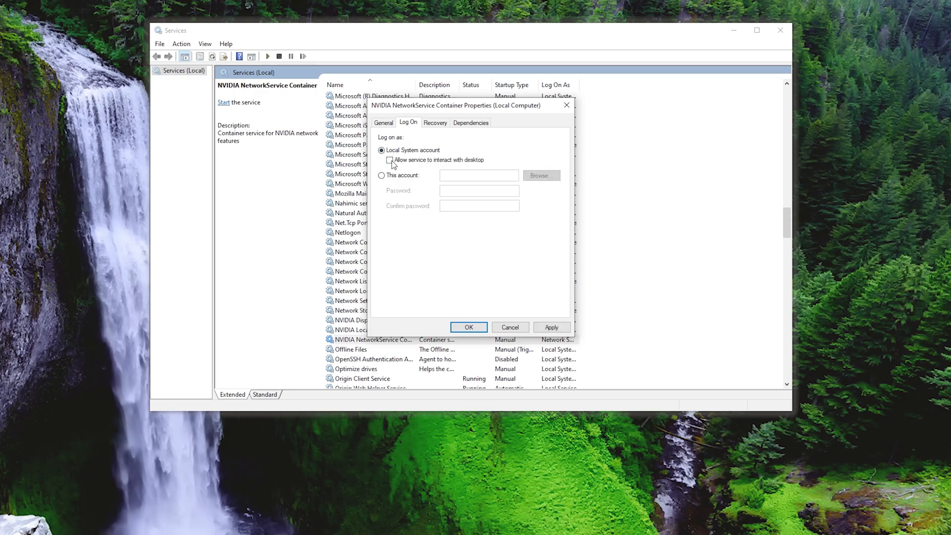
click(390, 160)
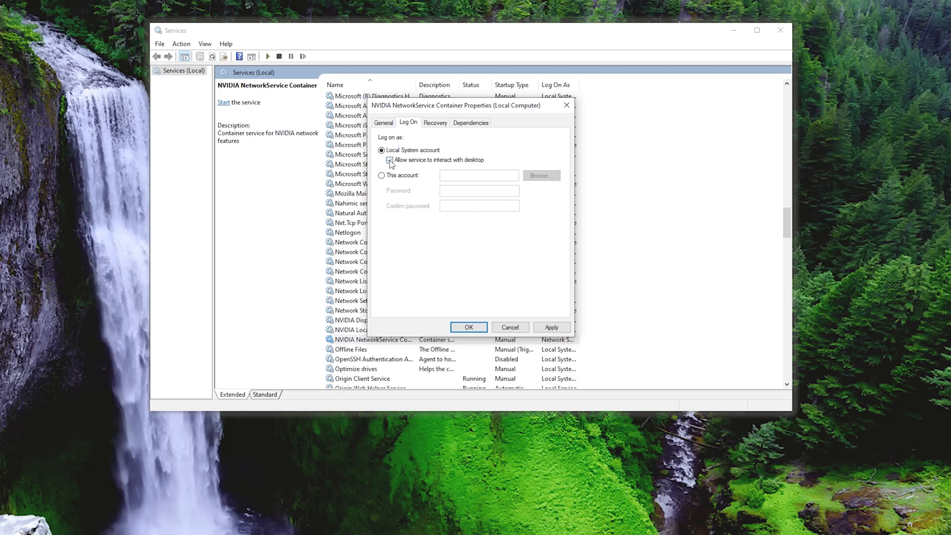
click(389, 160)
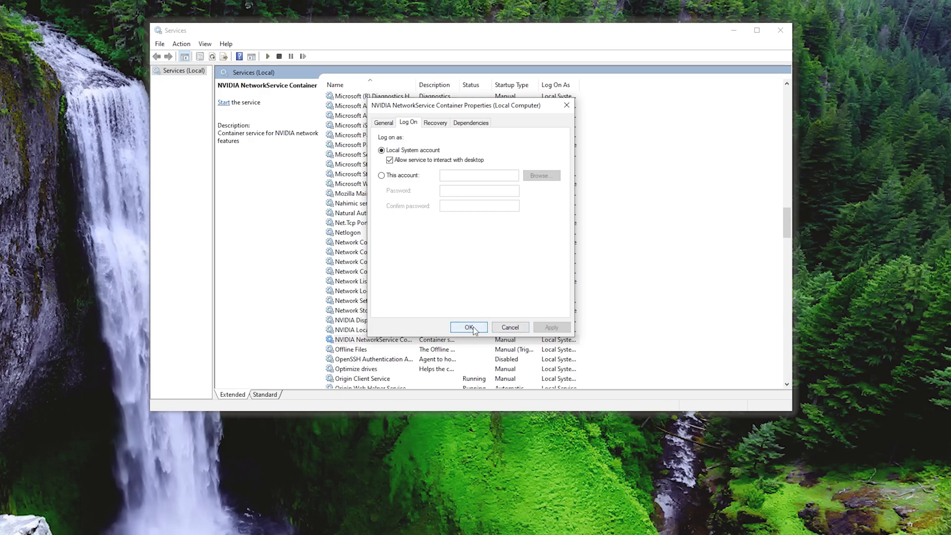
click(469, 327)
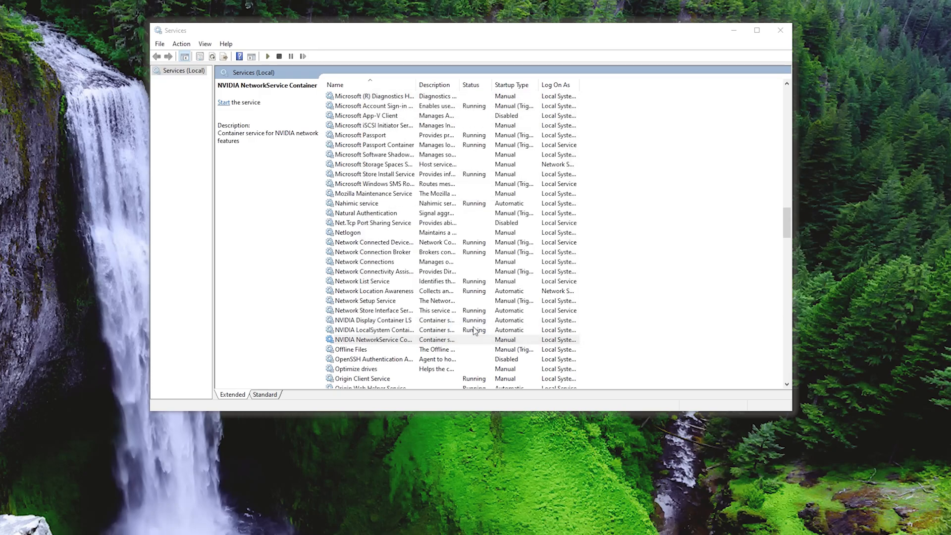
Step: Start the NVIDIA NetworkService Container service and close the Services window
click(374, 340)
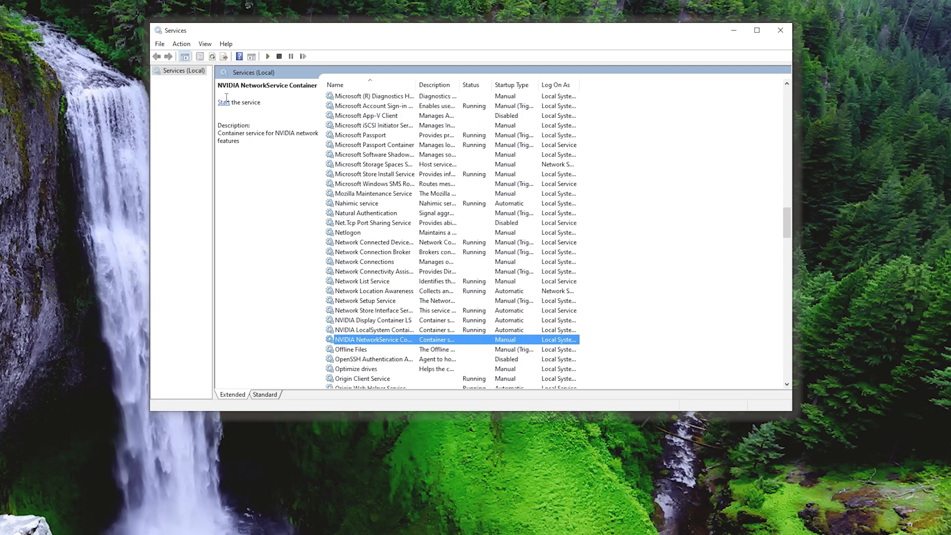
click(224, 102)
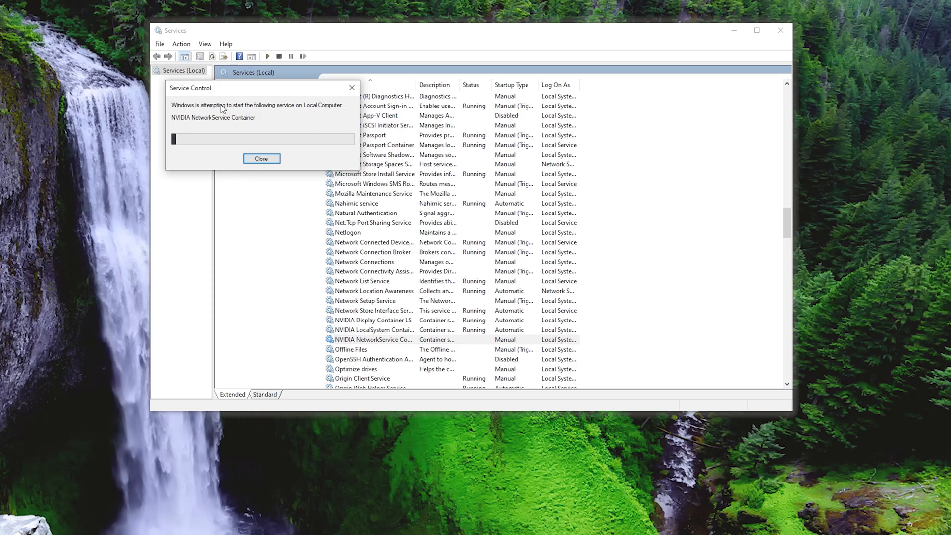
click(261, 159)
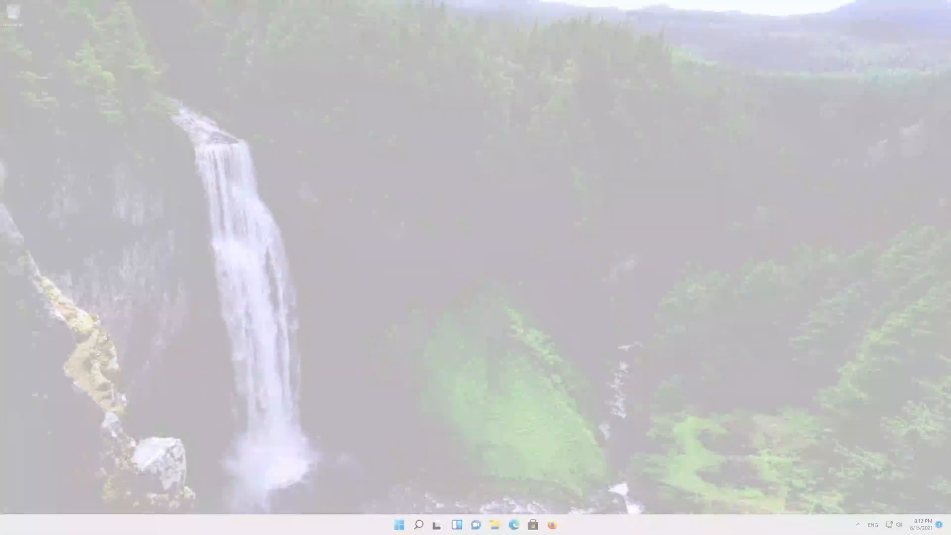
Step: In Firefox, search Google for 'geforce experience' using the suggestion
click(550, 523)
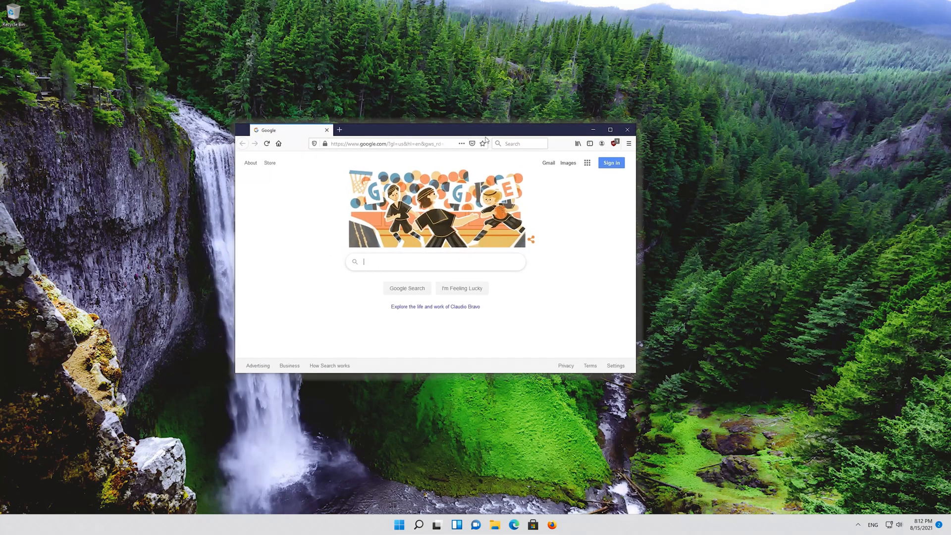
mouse_move(396, 278)
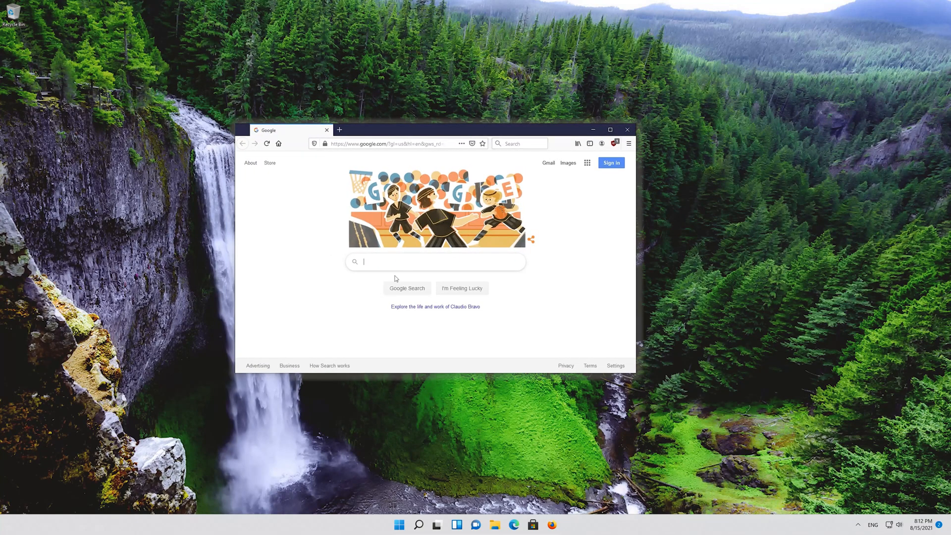
text(geforce exper)
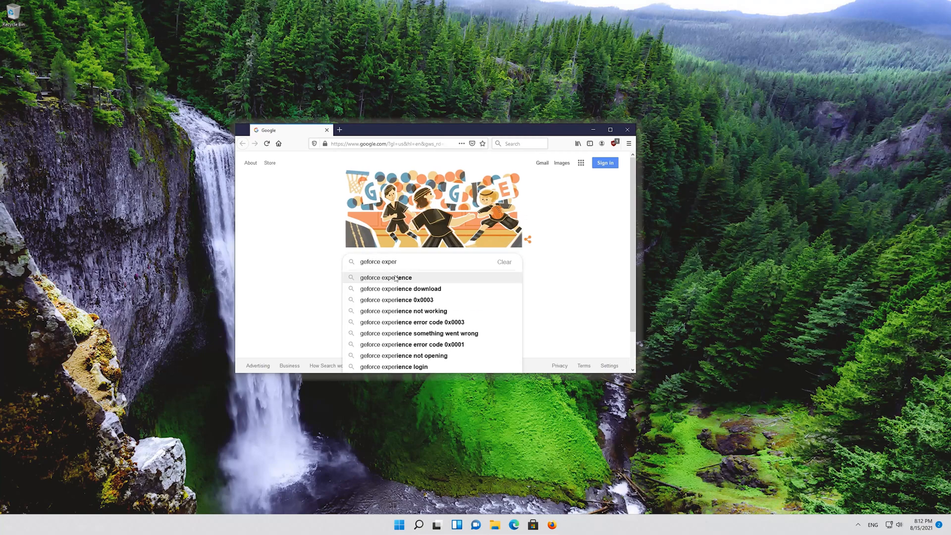
click(385, 277)
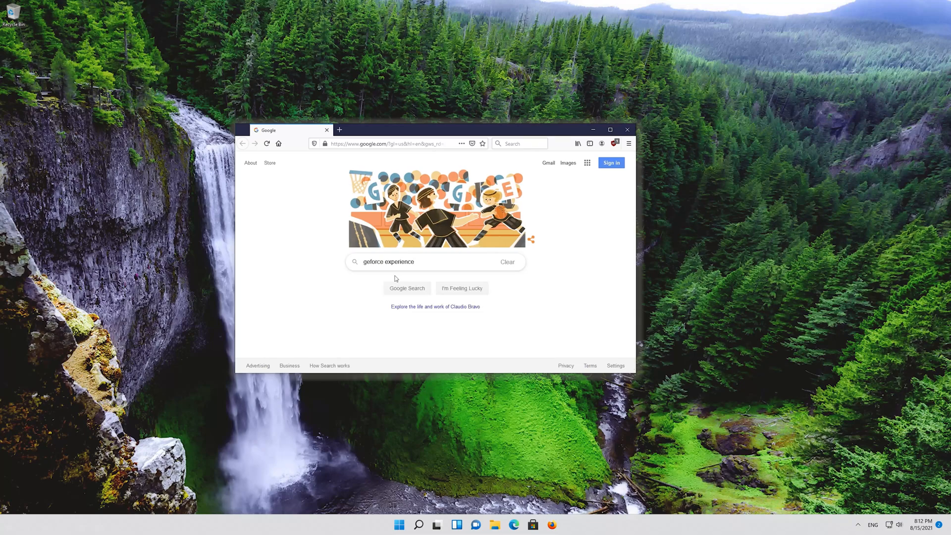
click(407, 288)
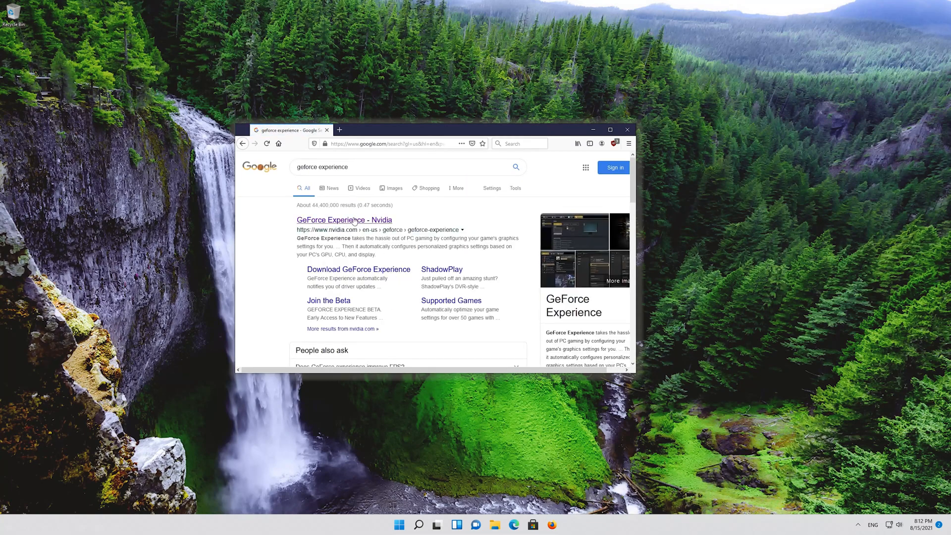
mouse_move(357, 220)
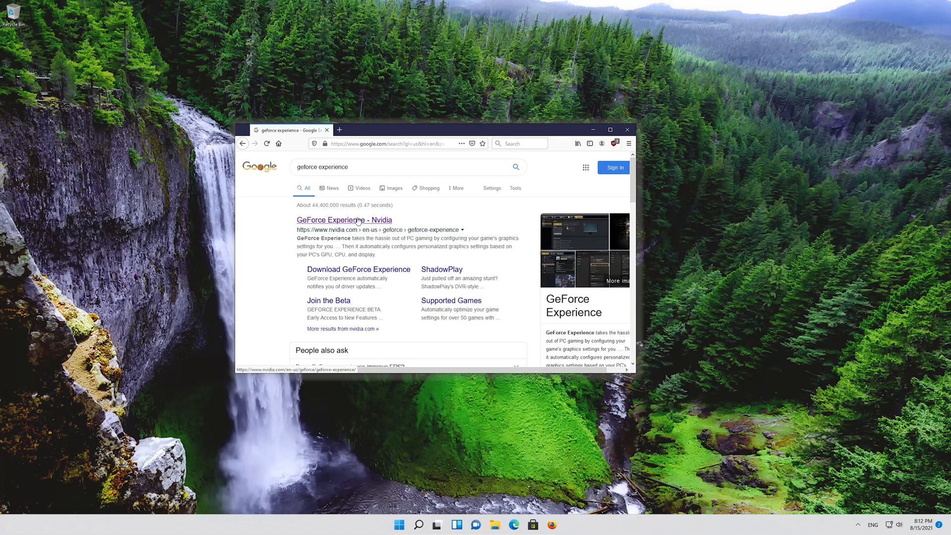
Step: Open Nvidia's GeForce Experience page, download the installer and save the file
click(344, 220)
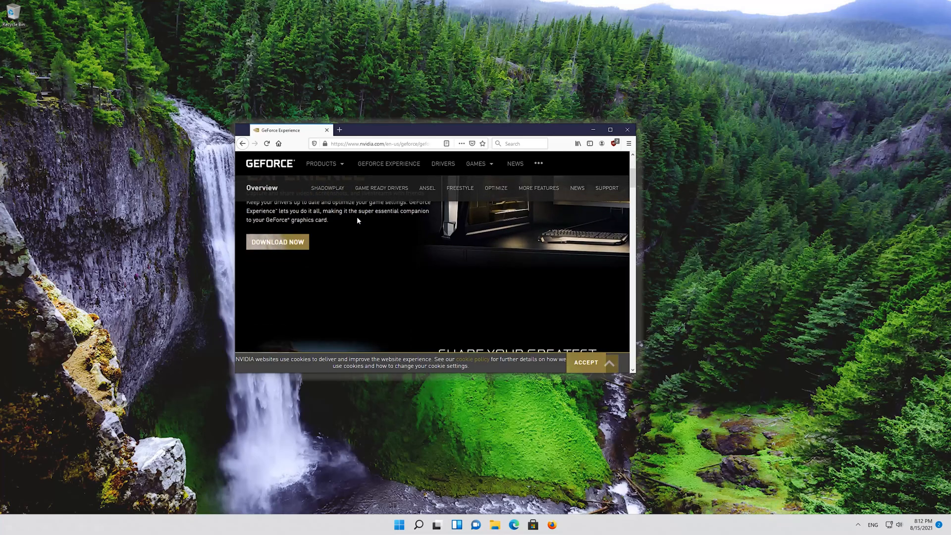
mouse_move(273, 242)
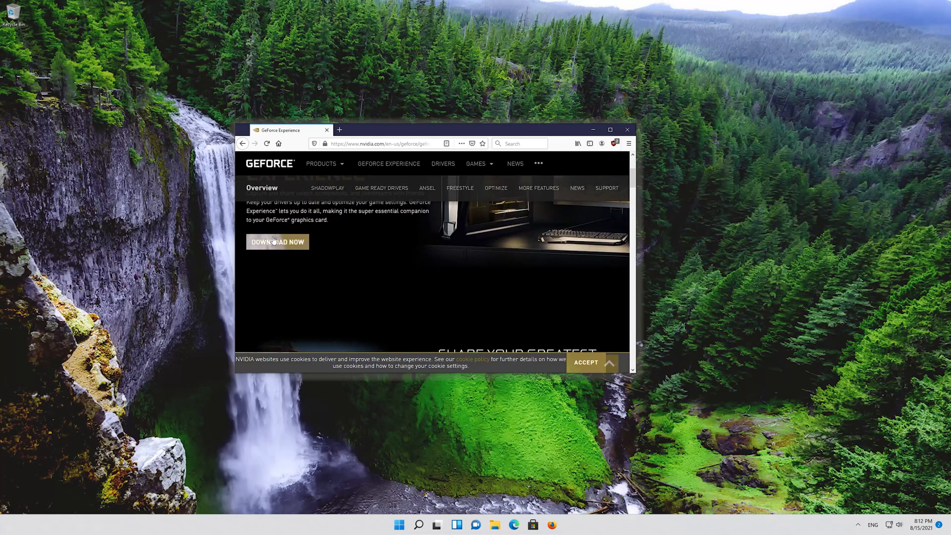
mouse_move(275, 251)
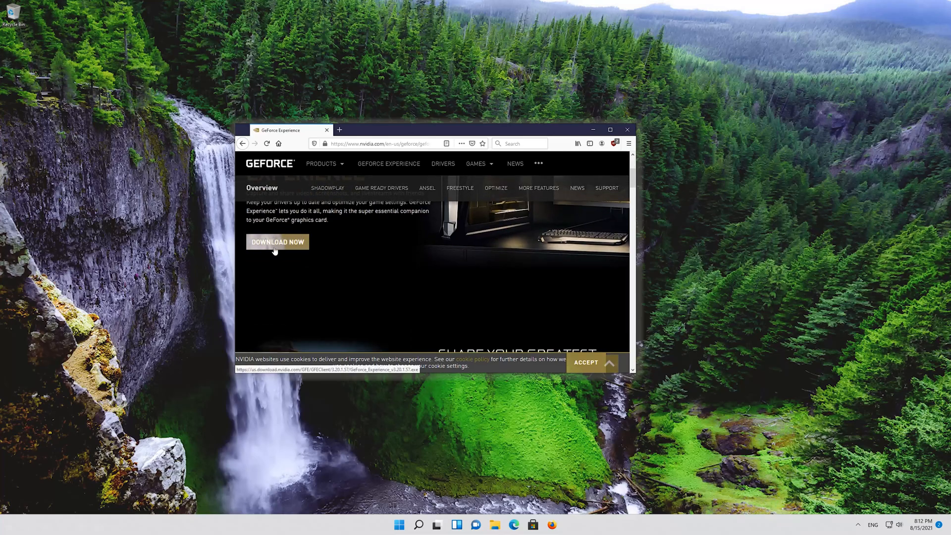
click(277, 242)
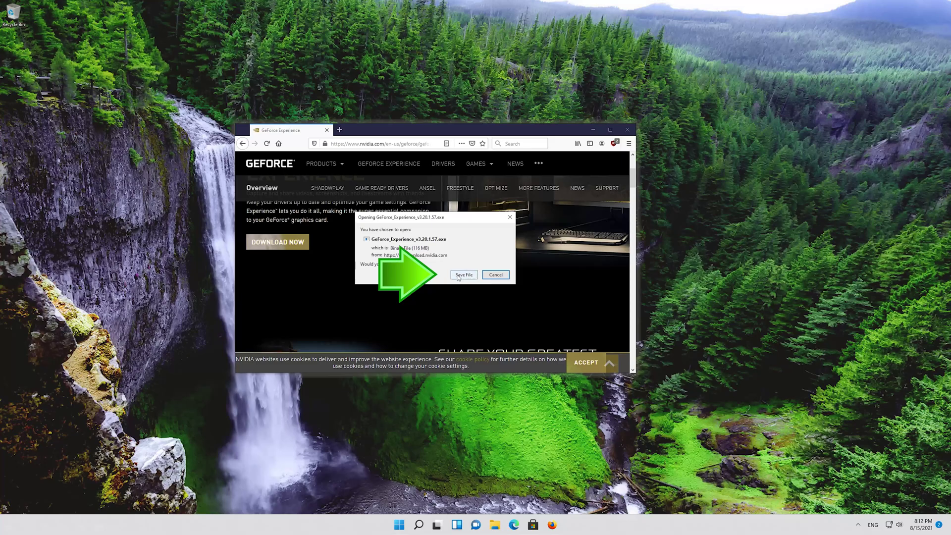
click(464, 275)
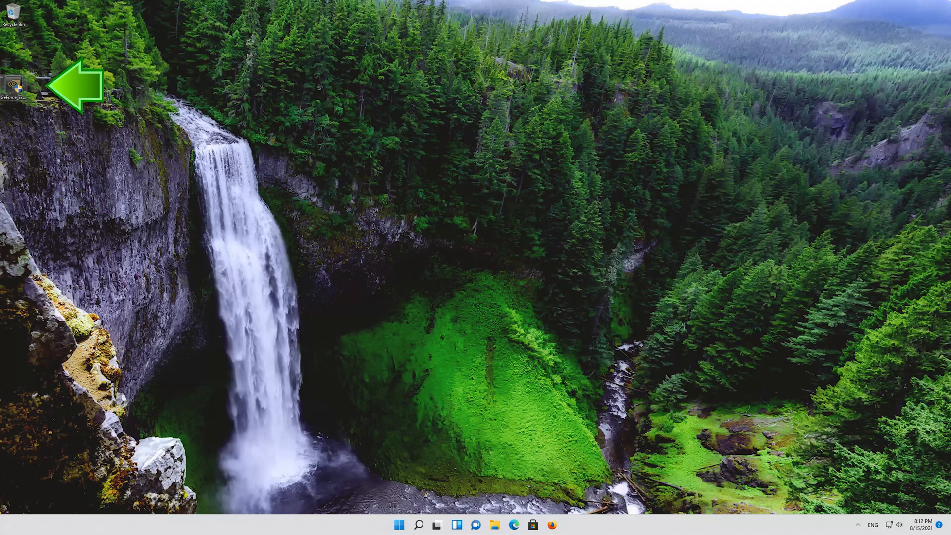
mouse_move(14, 85)
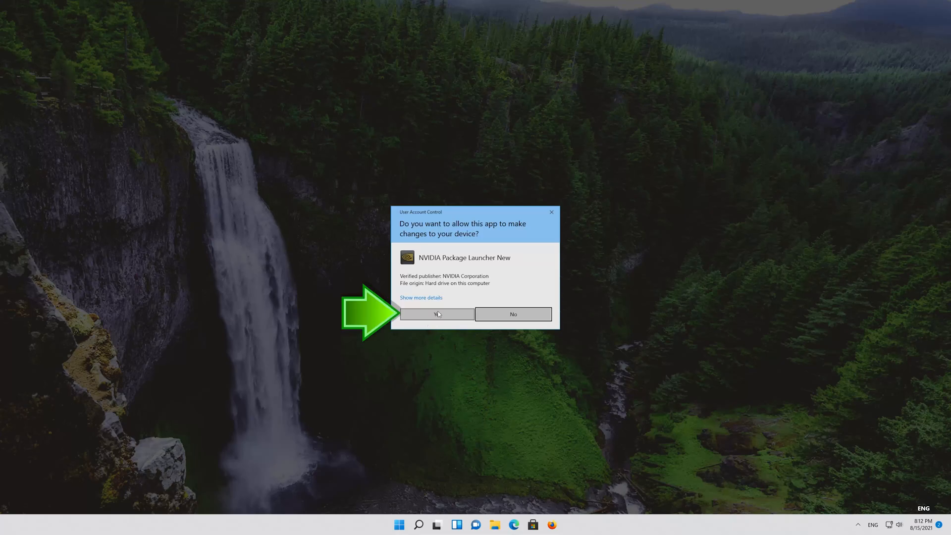
Step: Approve the User Account Control prompt for the GeForce Experience installer
click(437, 314)
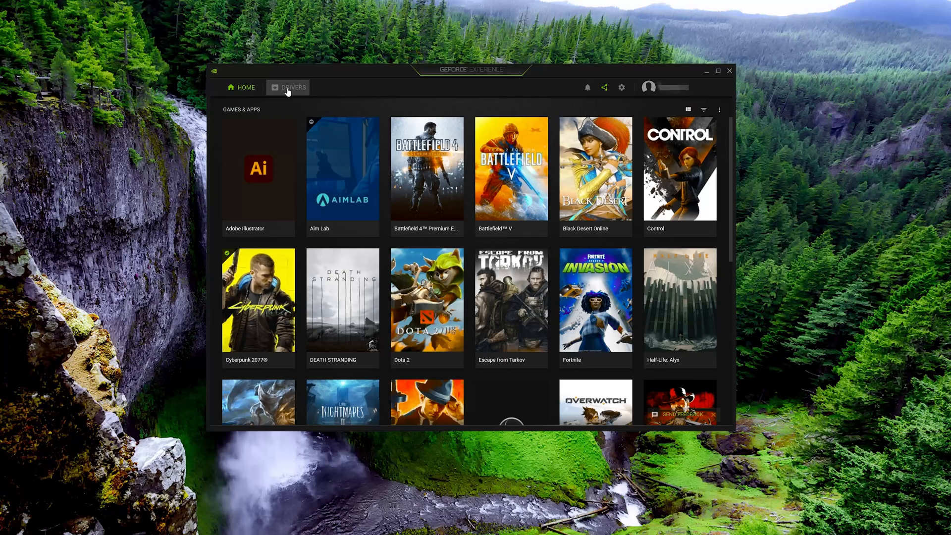
Step: Show the Drivers tab listing Game Ready Driver 471.68
click(292, 87)
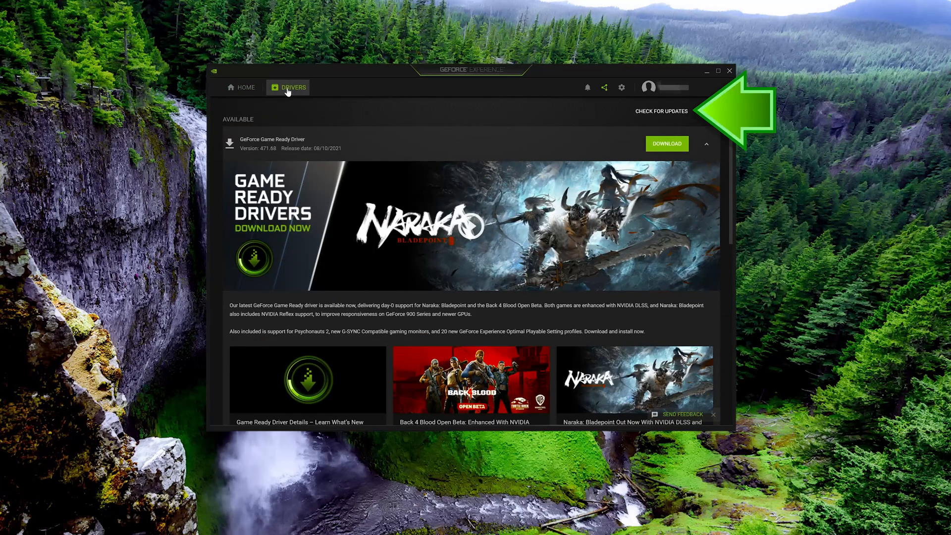
mouse_move(651, 124)
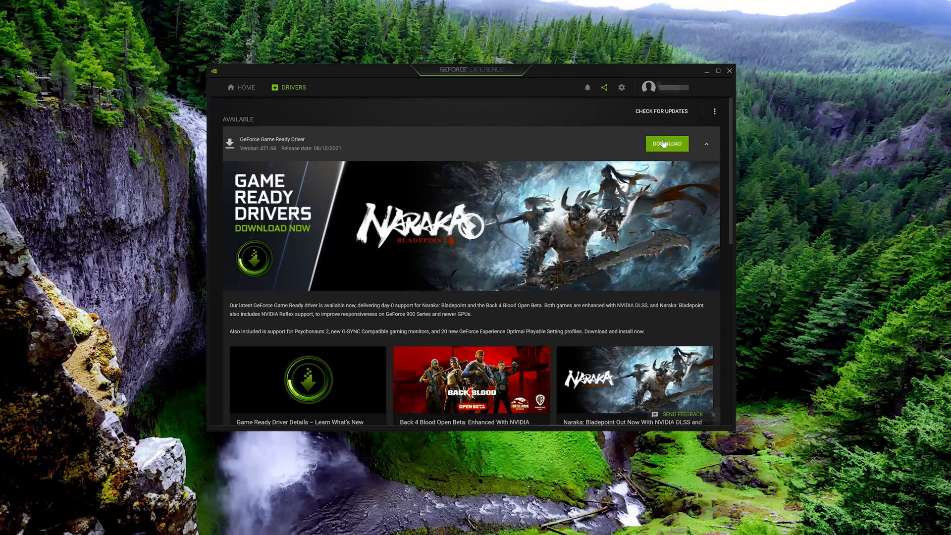
Step: Download Game Ready Driver 471.68 and run its express installation
click(666, 143)
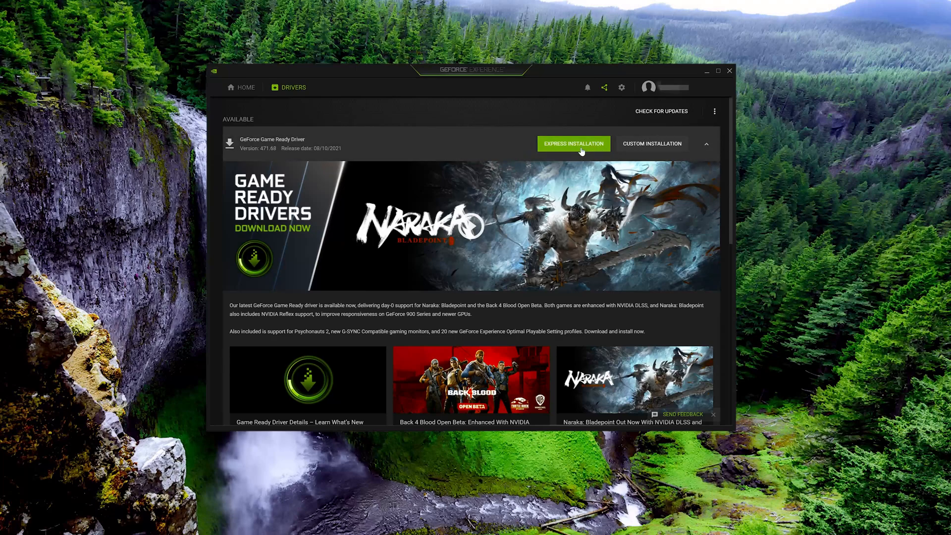
click(574, 143)
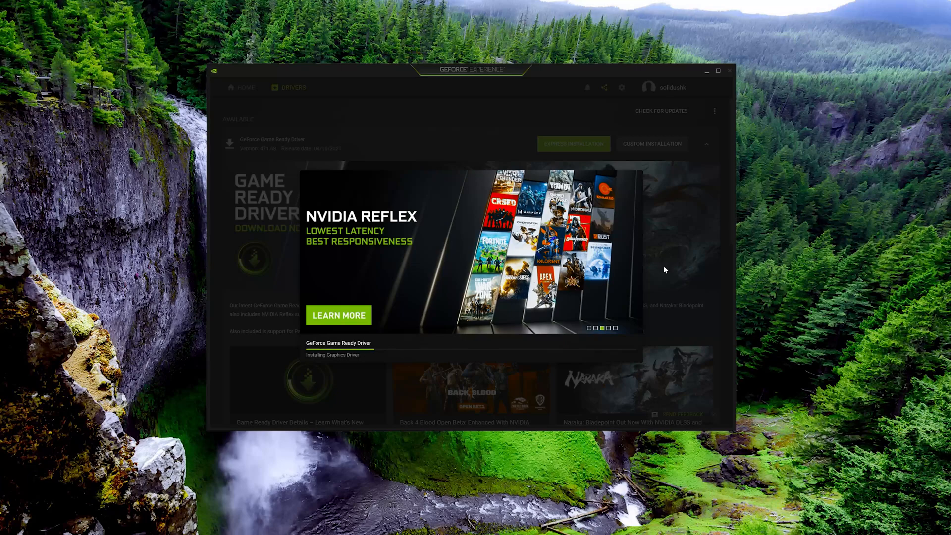
mouse_move(660, 274)
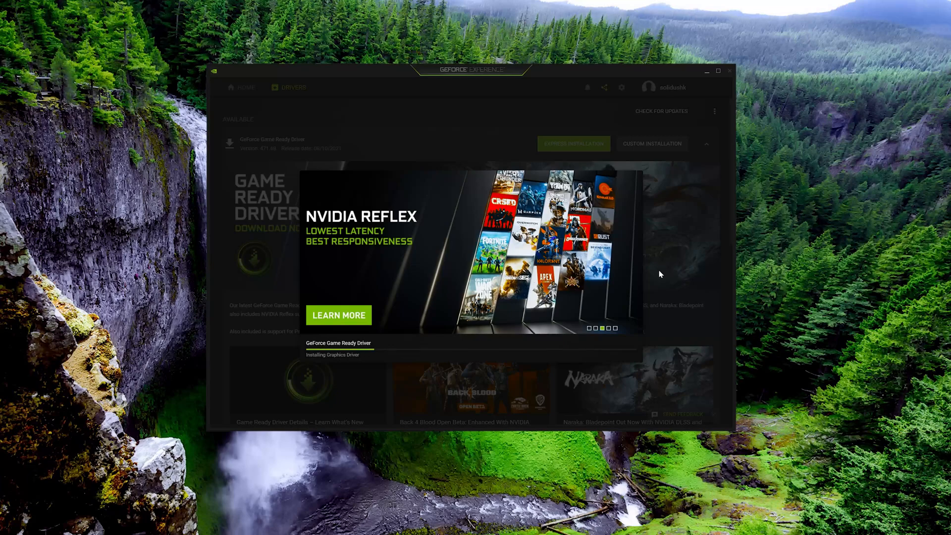